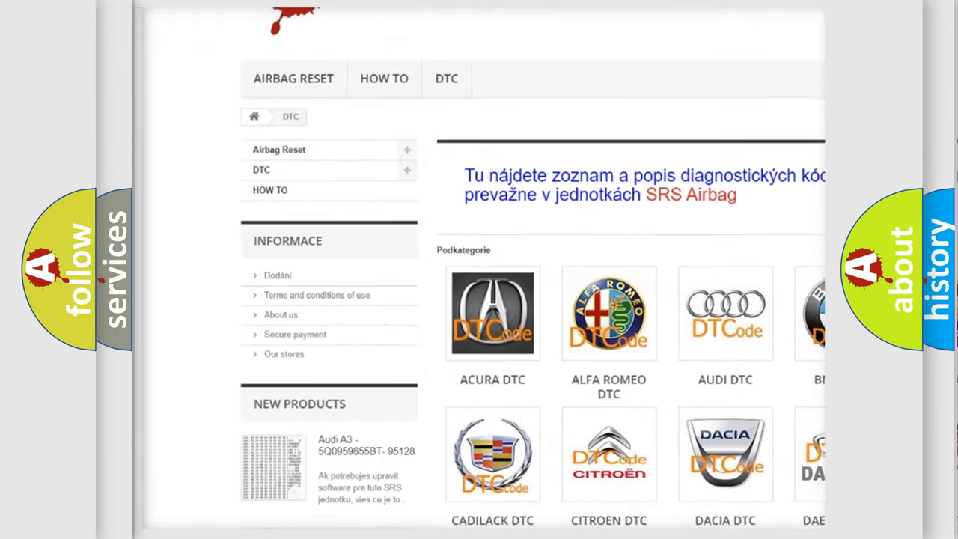
scroll(down, 3)
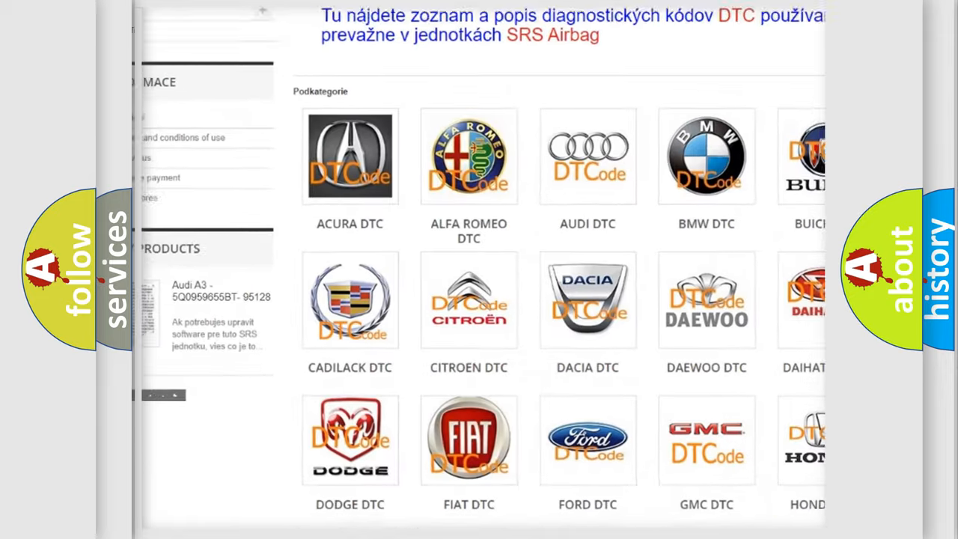
scroll(down, 3)
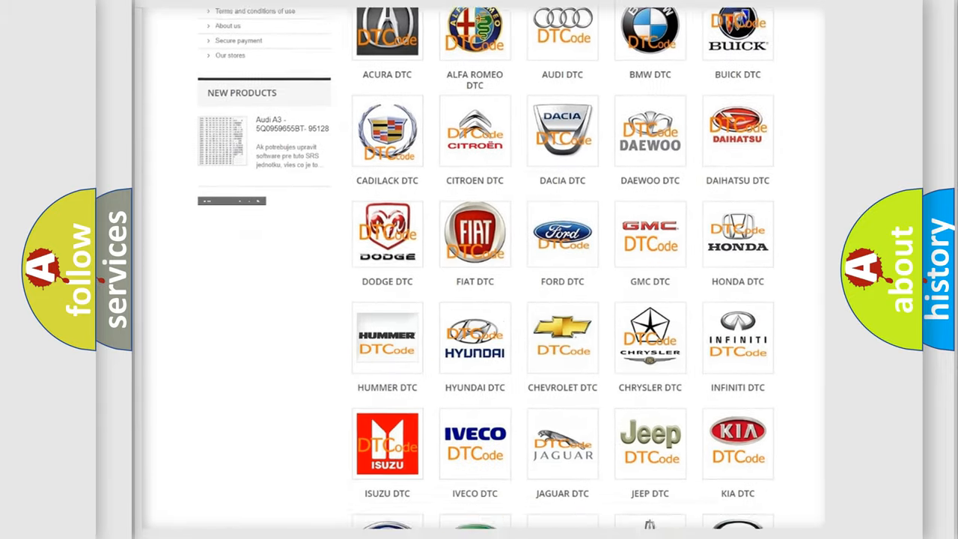
scroll(down, 3)
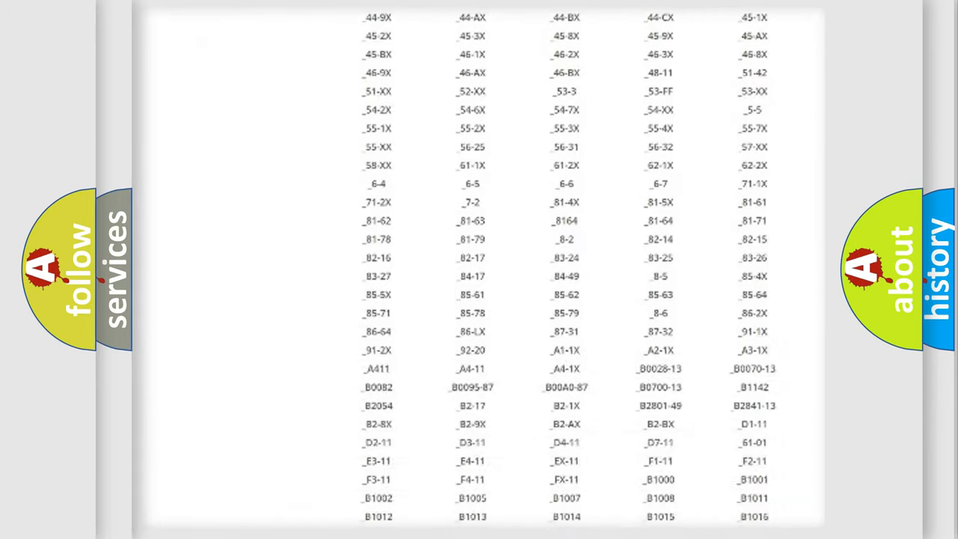
scroll(down, 3)
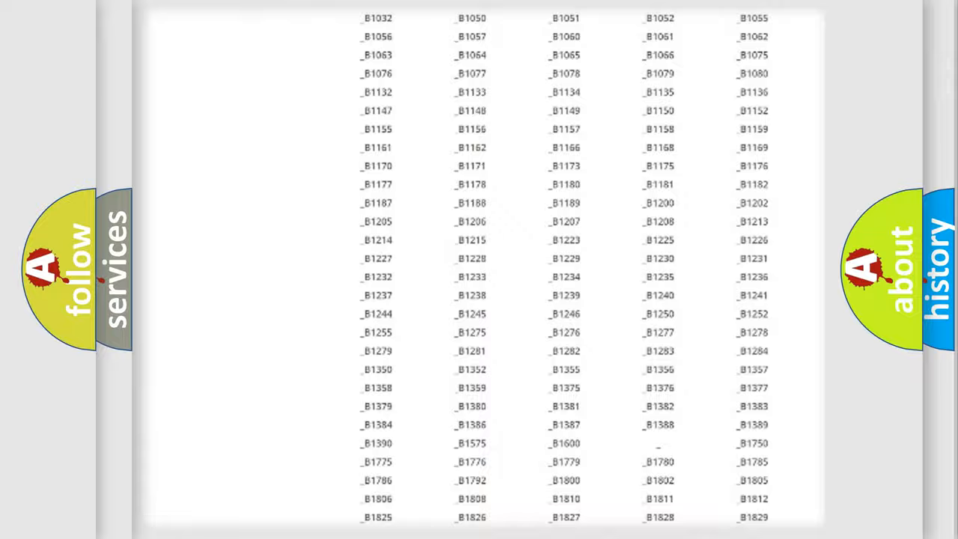